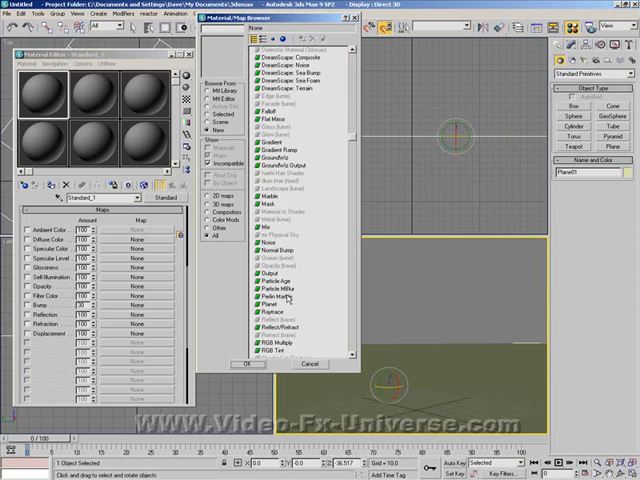
Assign a Raytrace map to the water material's Reflection slot at amount 70.
left_click(284, 298)
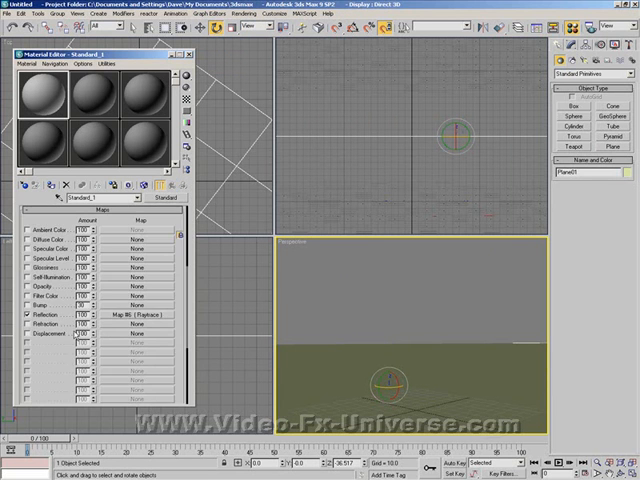
left_click(99, 317)
type("70")
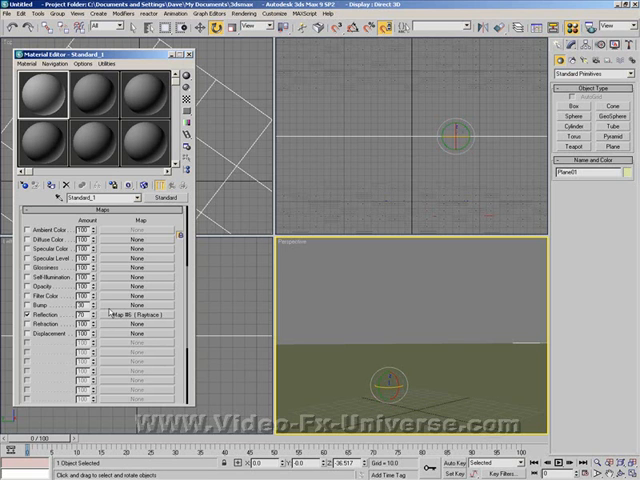
Assign a Noise map to the water material's Bump slot.
left_click(149, 314)
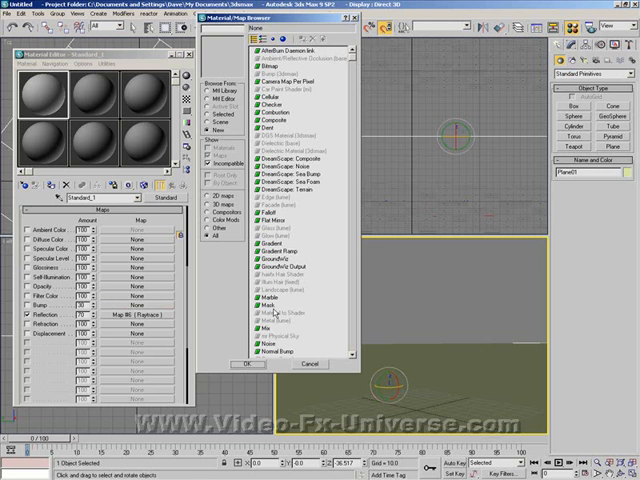
left_click(280, 330)
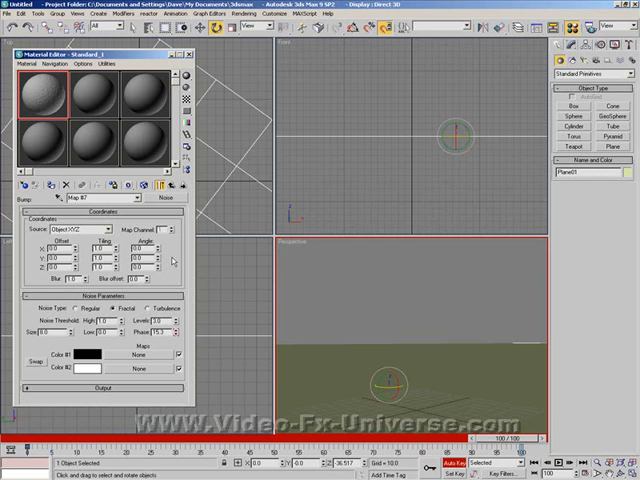
mouse_move(340, 413)
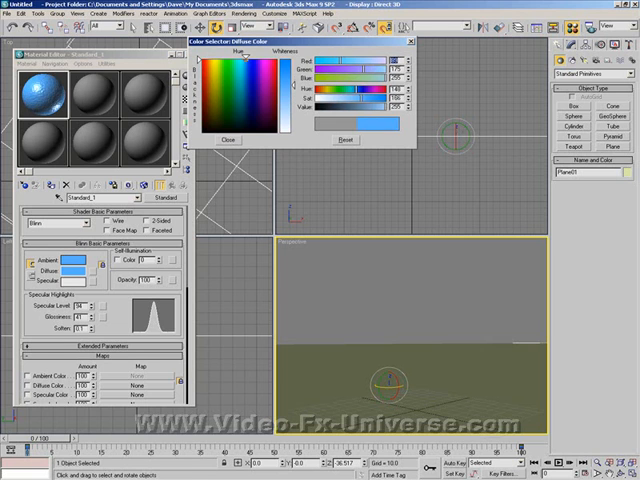
Set the water material's specular colour to white, then close the Material Editor.
left_click(227, 139)
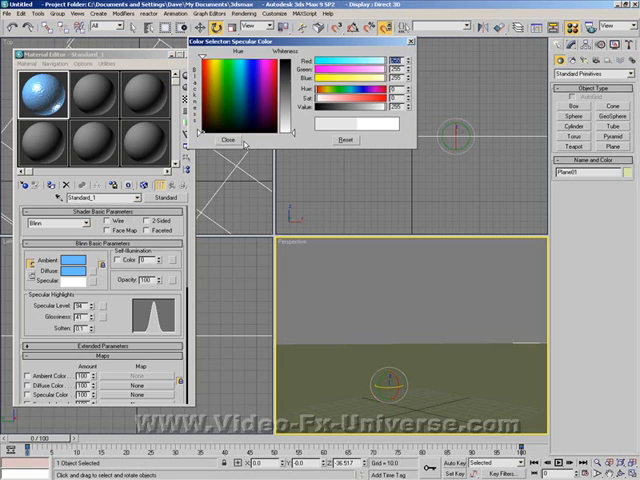
left_click(228, 140)
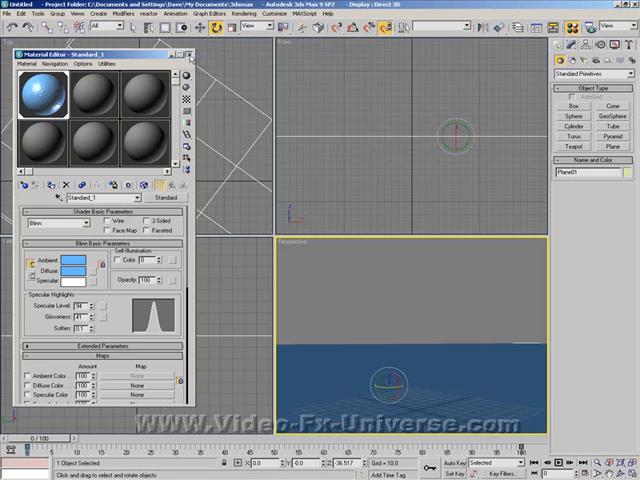
left_click(190, 54)
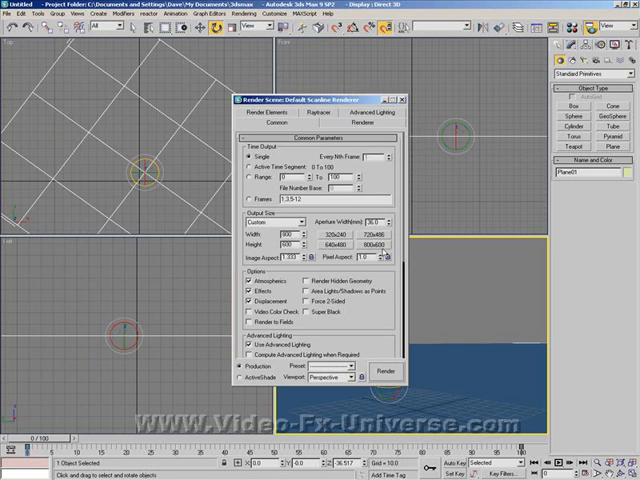
Render the Perspective view of the blue rippled sea and close Render Scene.
left_click(382, 369)
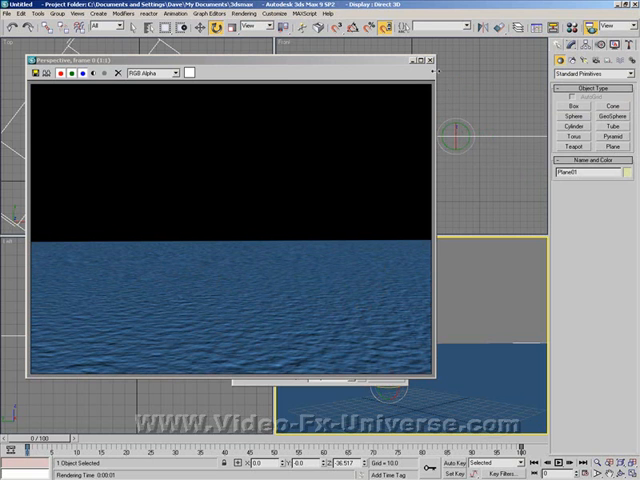
mouse_move(424, 63)
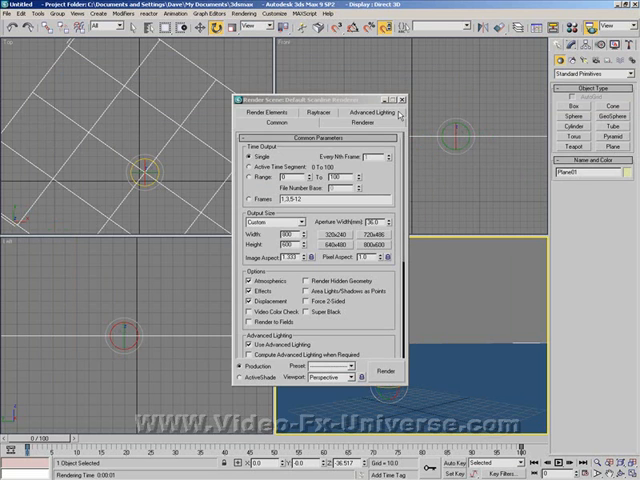
left_click(402, 99)
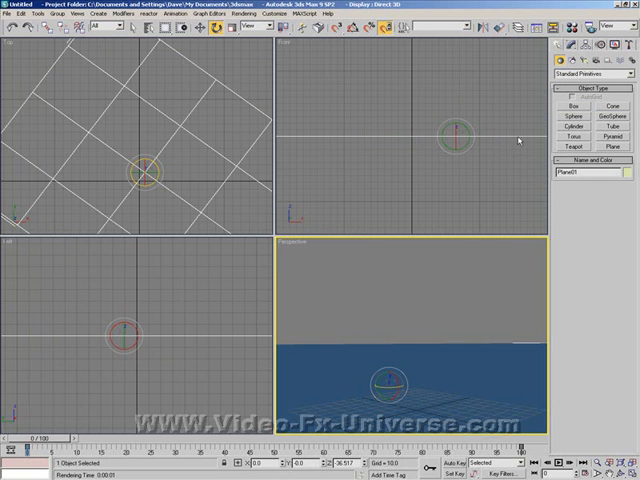
Start creating a large Cylinder to surround the scene.
left_click(569, 126)
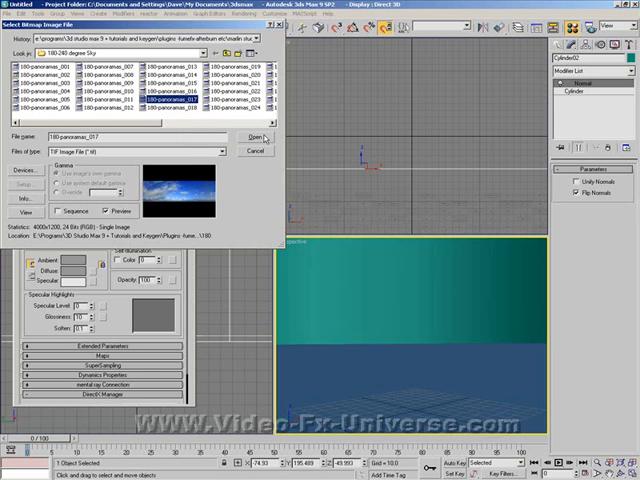
Load the 180-panoramas_017 sky bitmap and minimize the Material Editor.
left_click(244, 137)
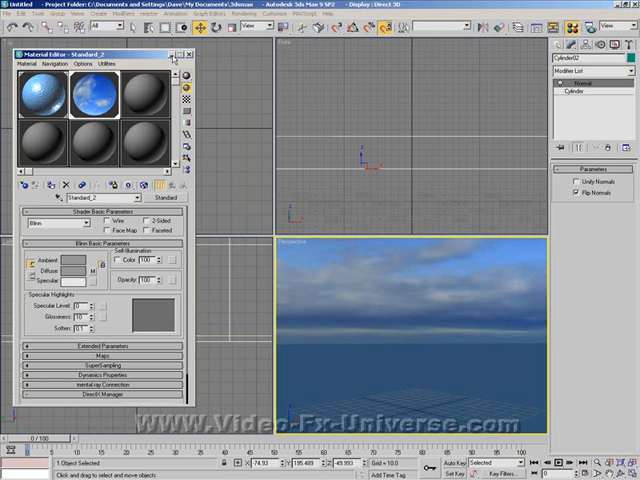
left_click(216, 54)
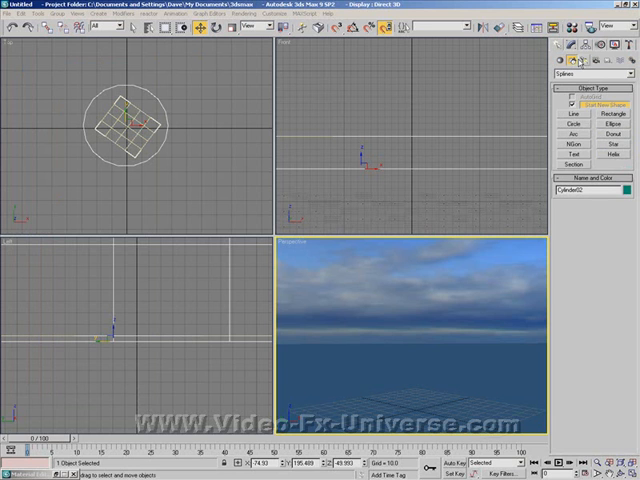
Create an omni light and show its intensity and attenuation settings.
left_click(575, 47)
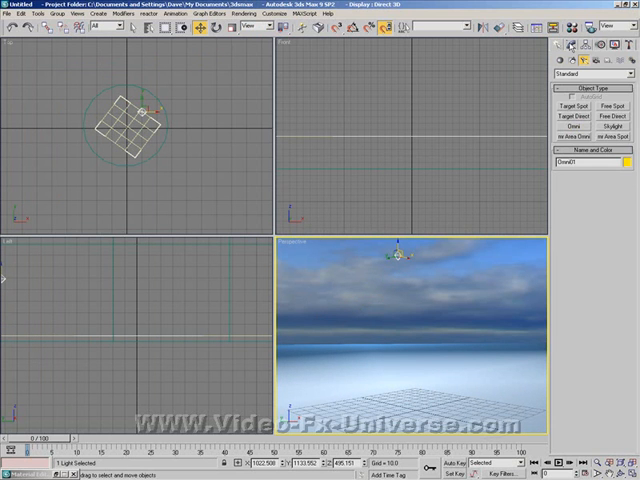
left_click(583, 27)
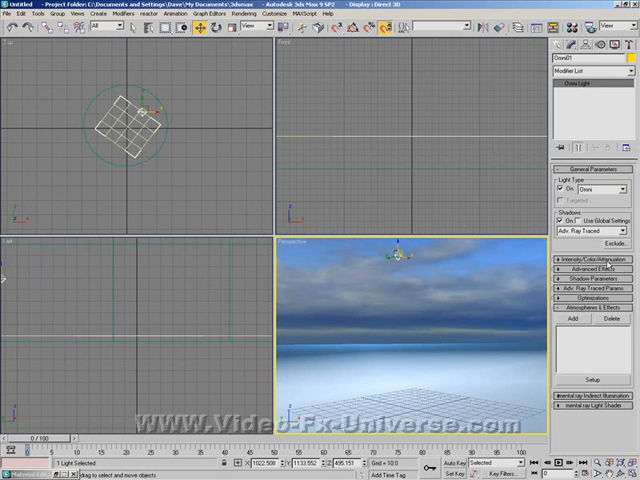
left_click(590, 259)
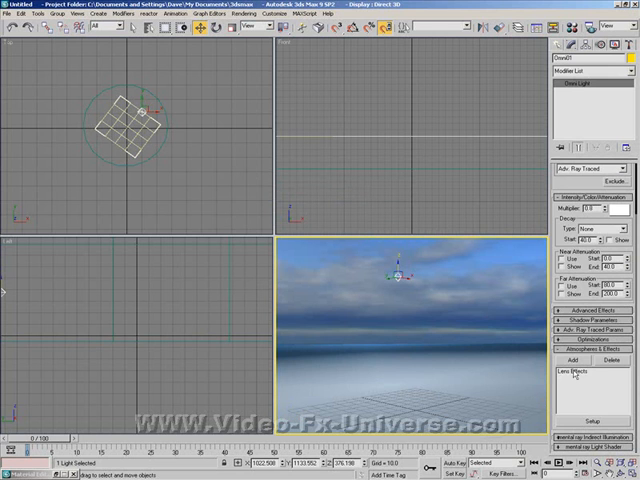
Add a Glow element to Lens Effects and pick the omni light for it.
left_click(590, 363)
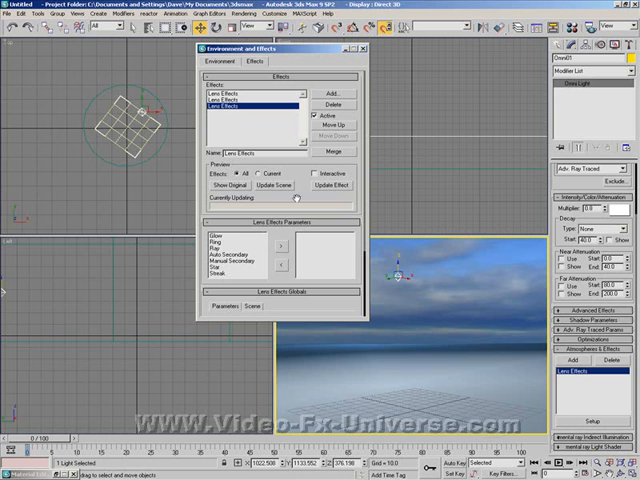
left_click(208, 236)
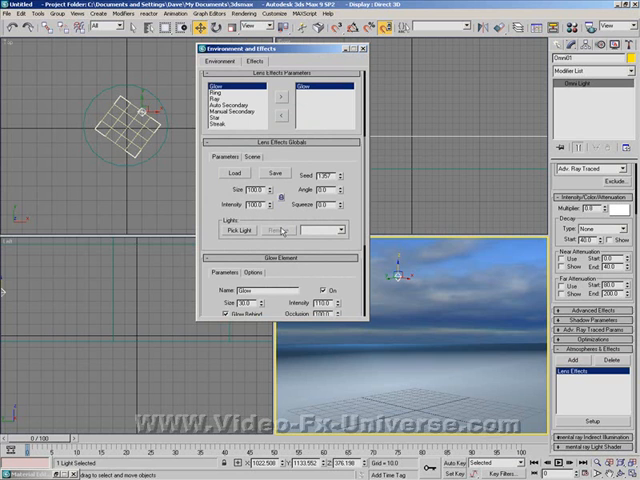
left_click(247, 230)
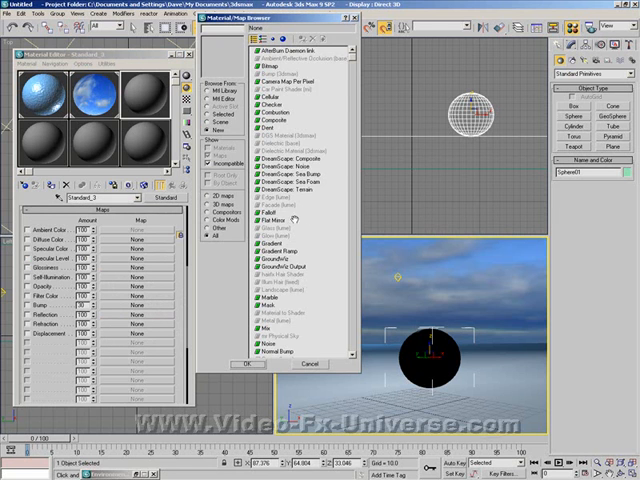
Give the sphere a Raytrace reflection with a bitmap background and black diffuse.
scroll("down", 3)
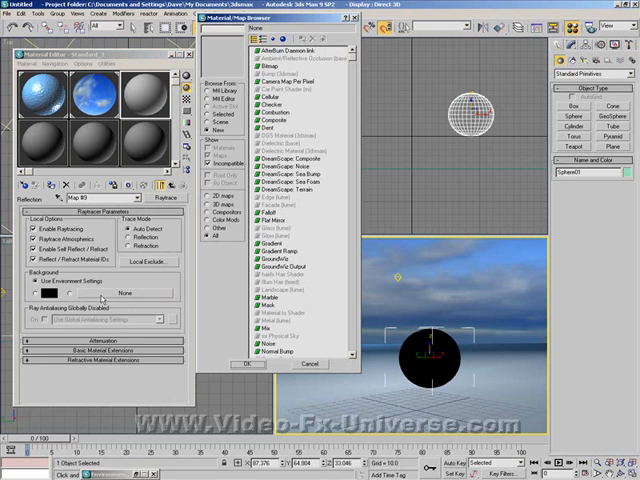
left_click(277, 62)
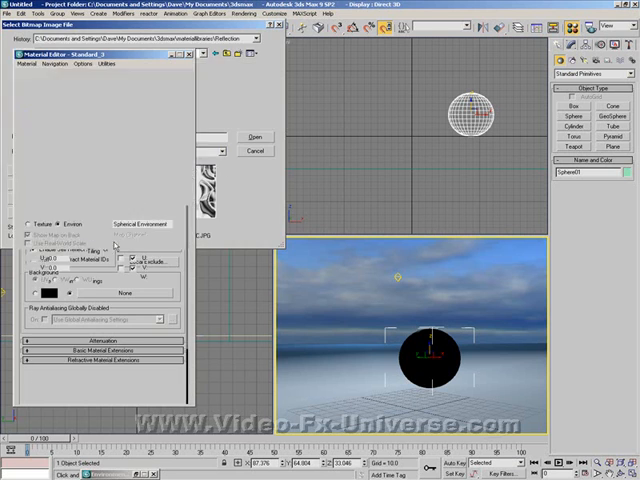
left_click(249, 137)
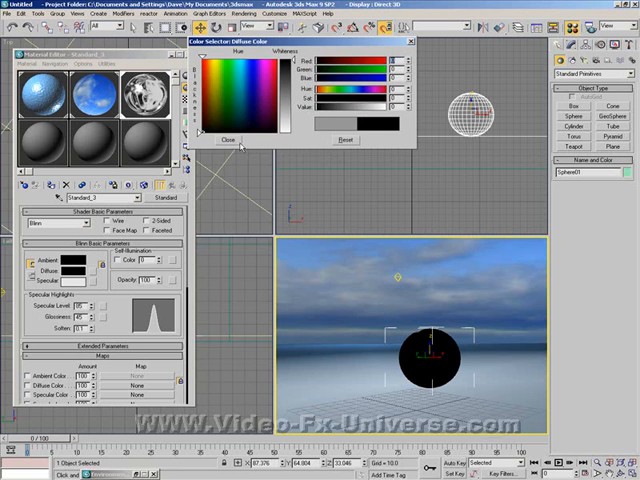
left_click(229, 139)
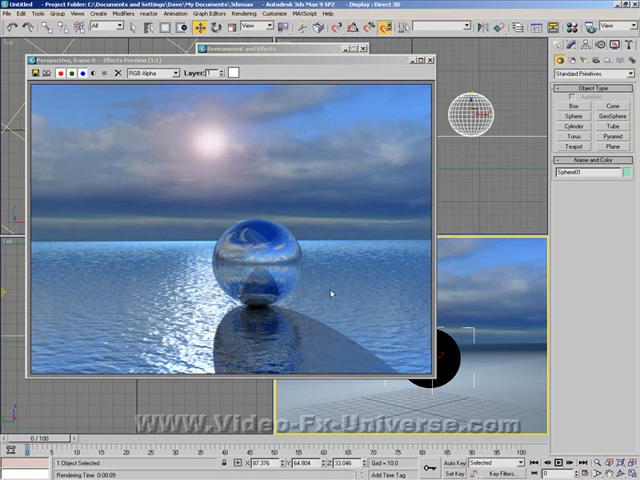
mouse_move(186, 280)
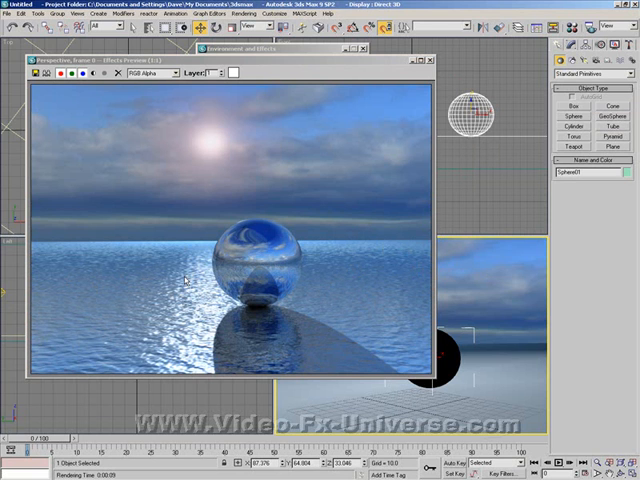
mouse_move(250, 255)
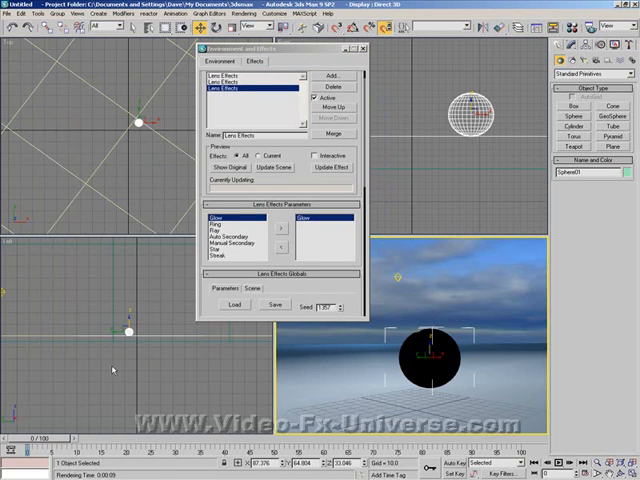
Move the time slider to frame 100 and Quick Render the Perspective view.
left_click_drag(25, 434, 305, 434)
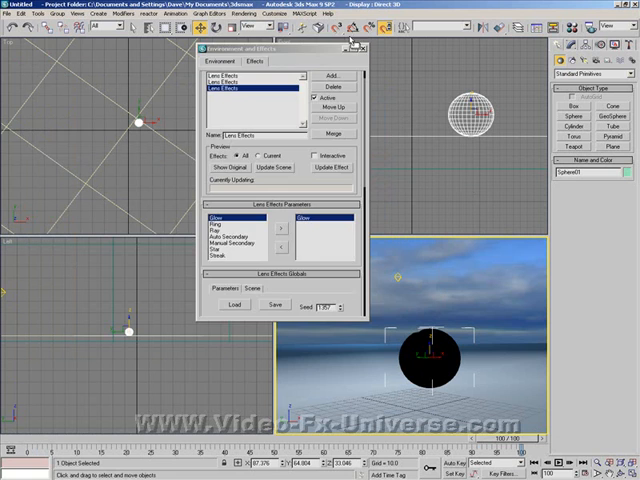
left_click(367, 49)
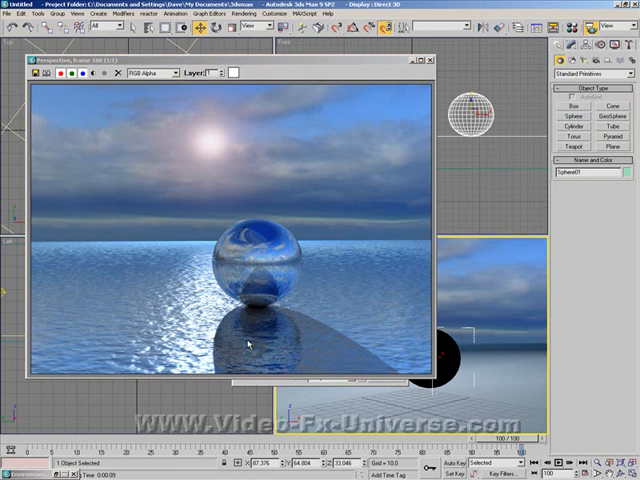
mouse_move(390, 210)
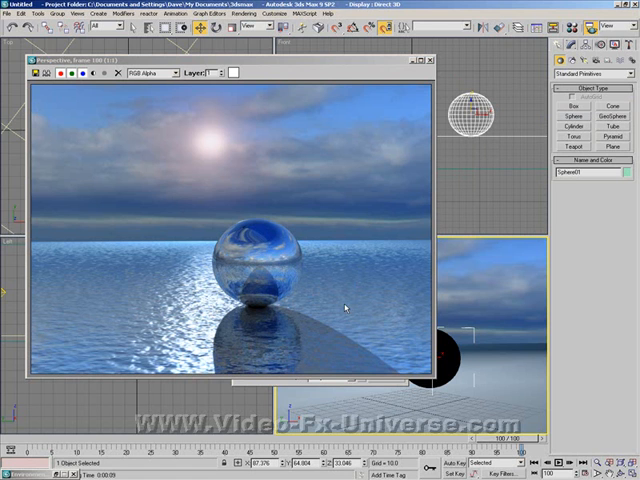
mouse_move(202, 288)
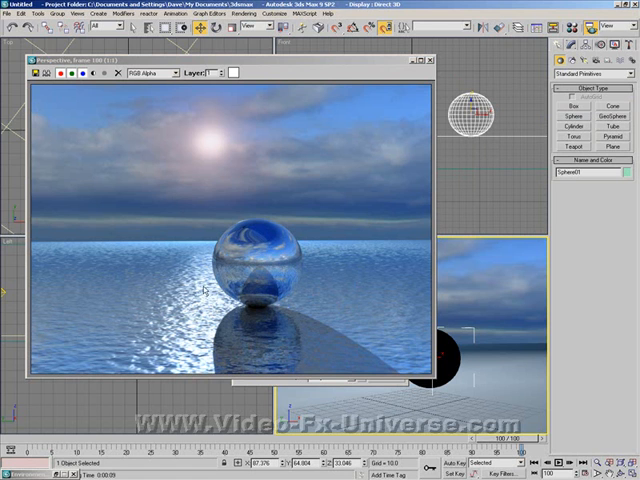